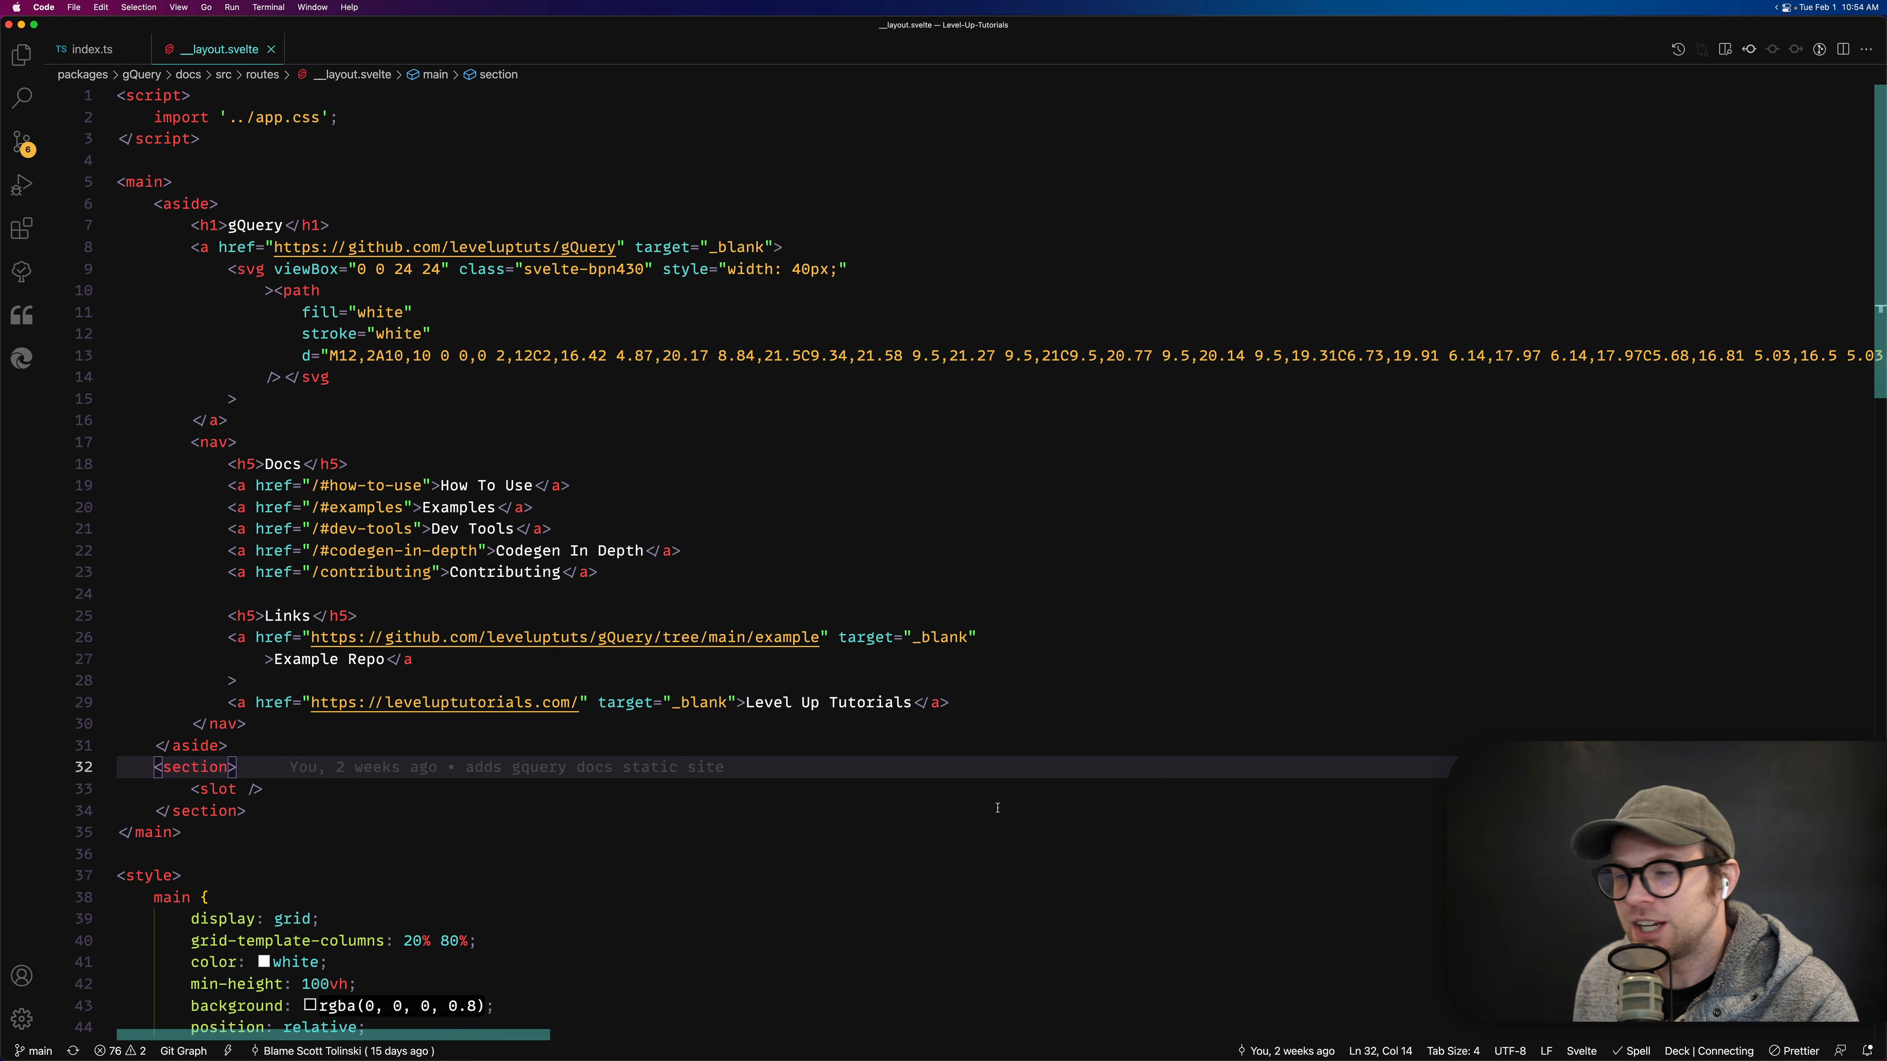
Step: Split the _layout.svelte editor into two side-by-side views and focus the right one
click(178, 831)
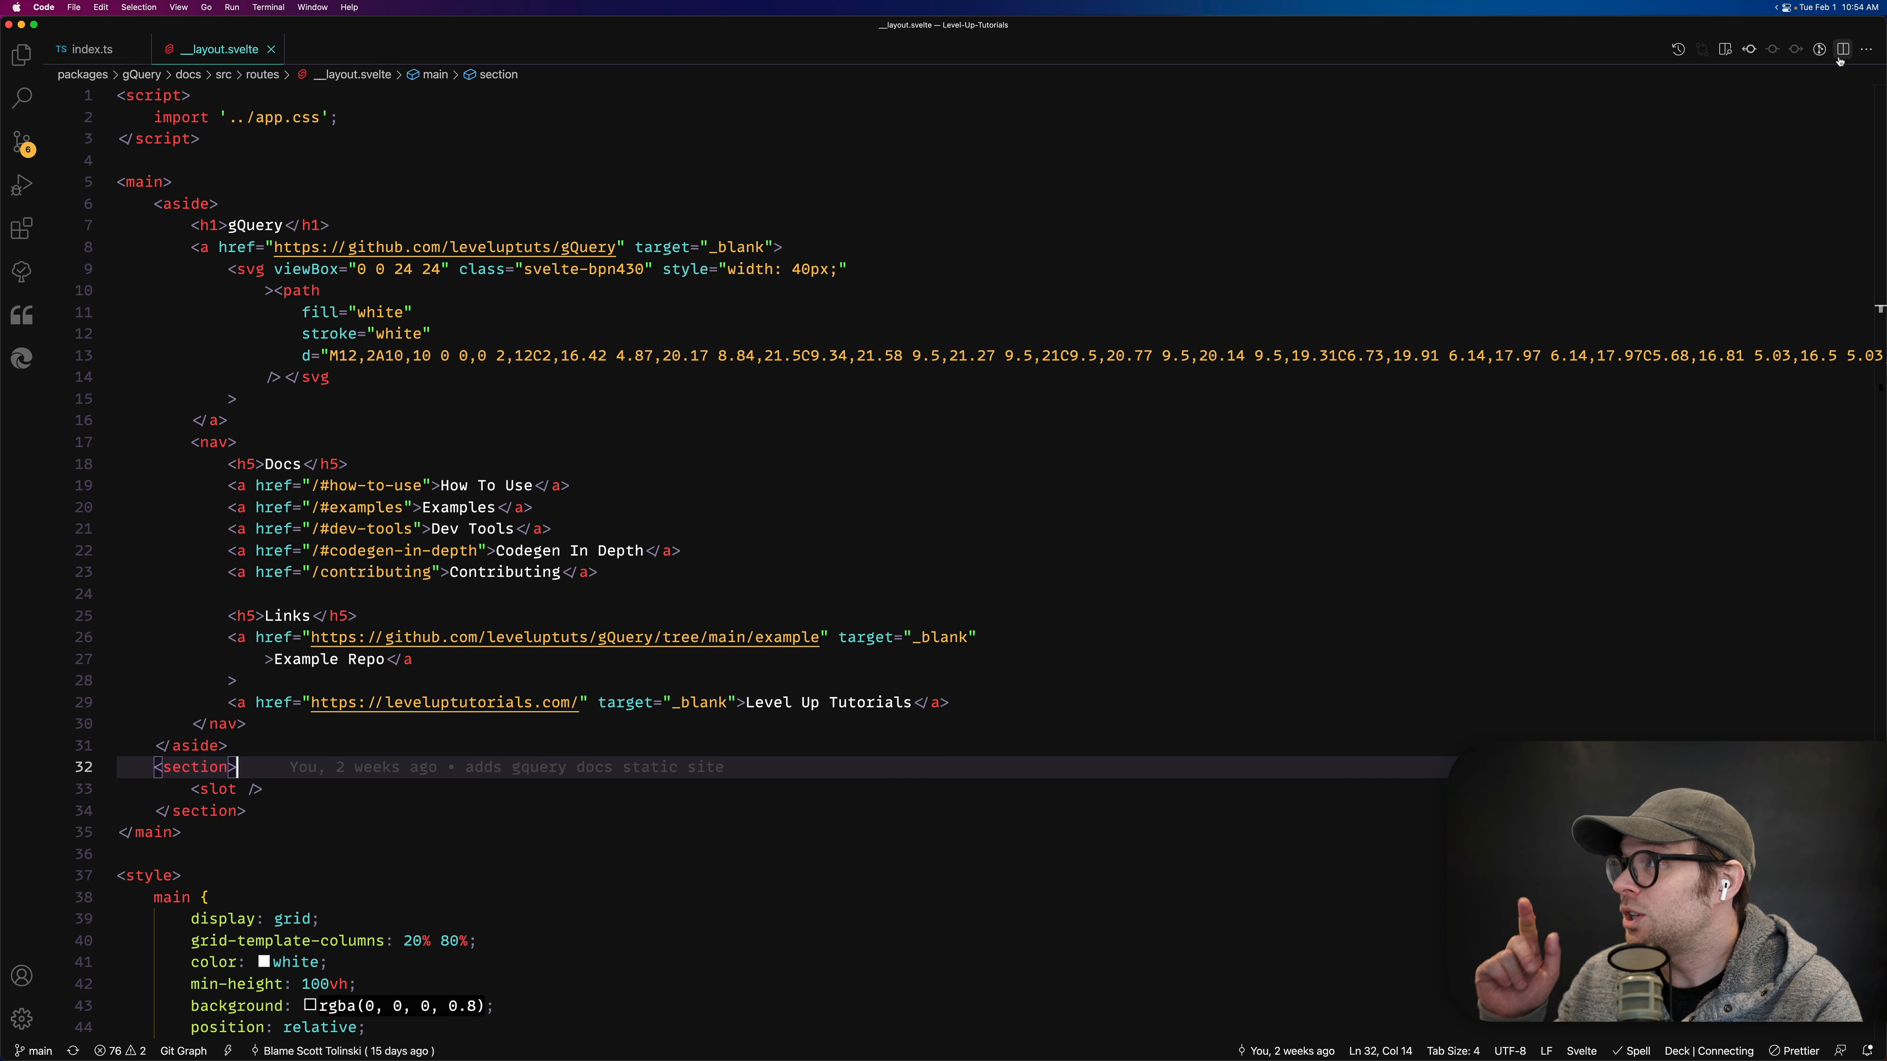
mouse_move(1820, 49)
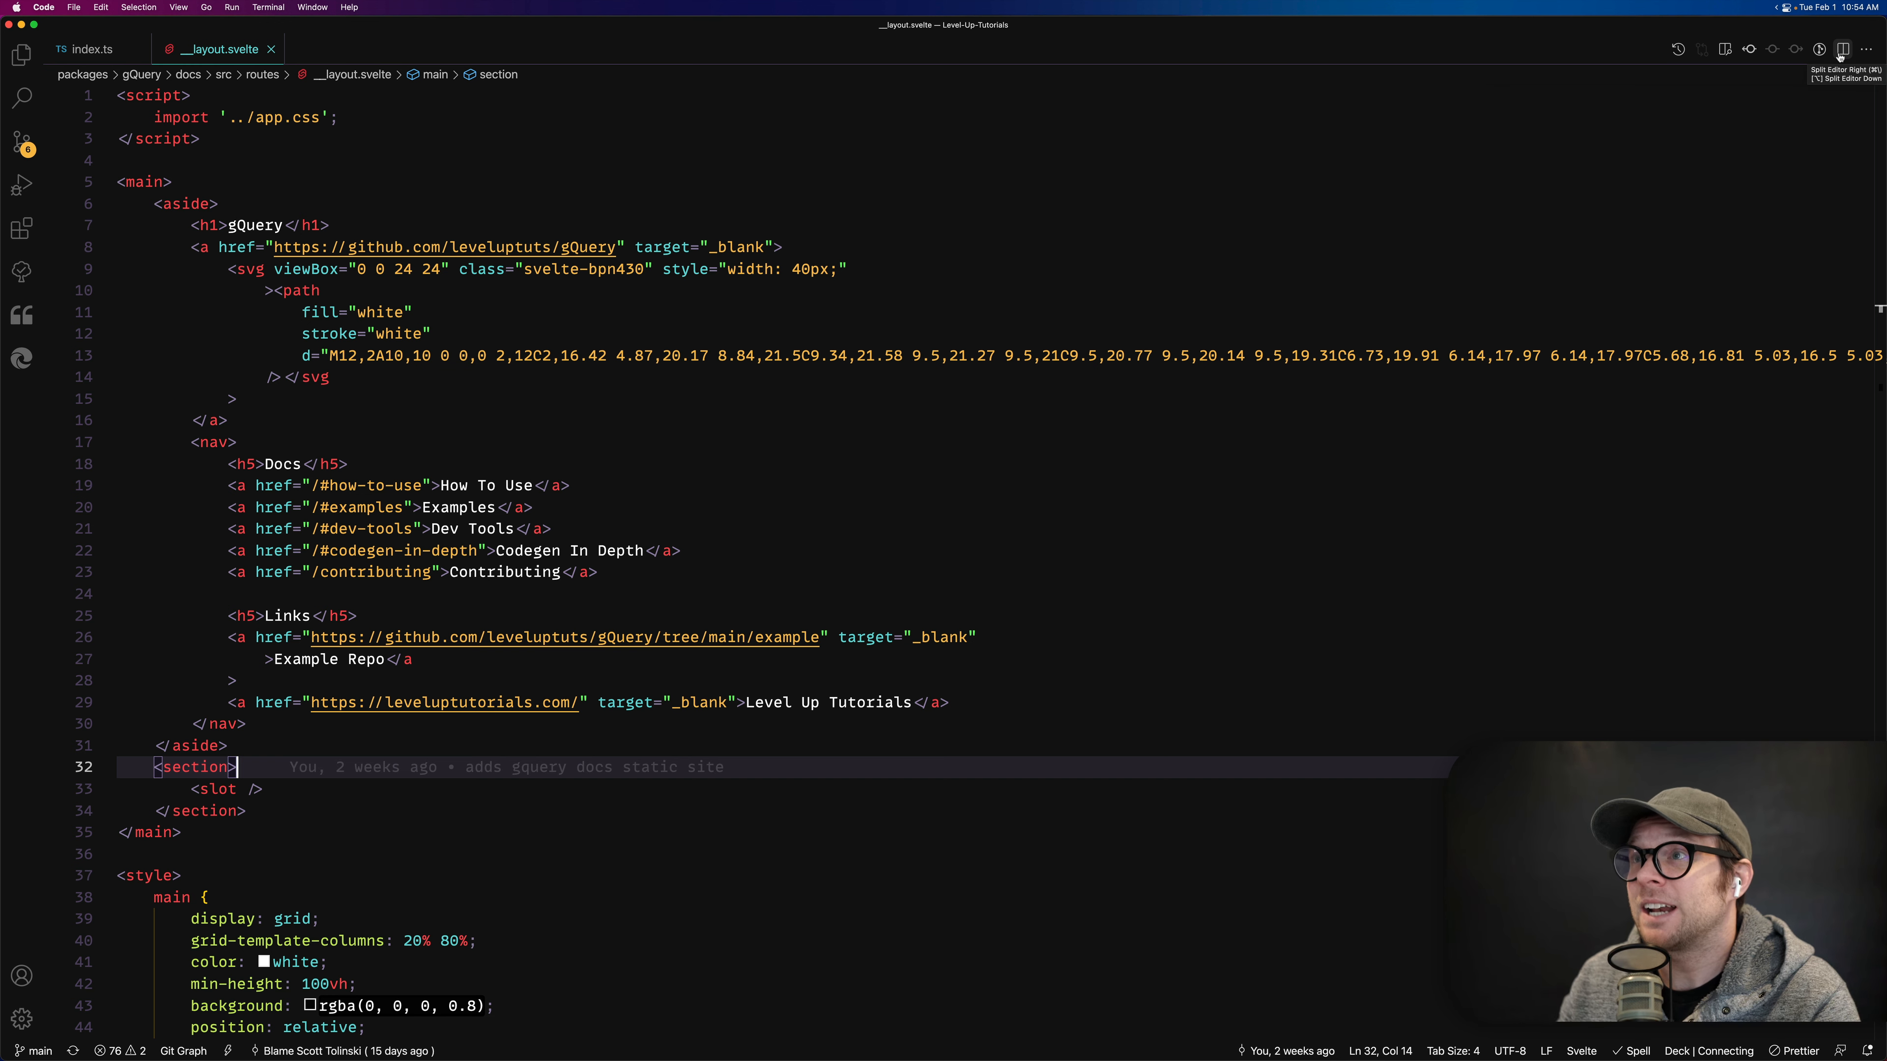
click(1819, 48)
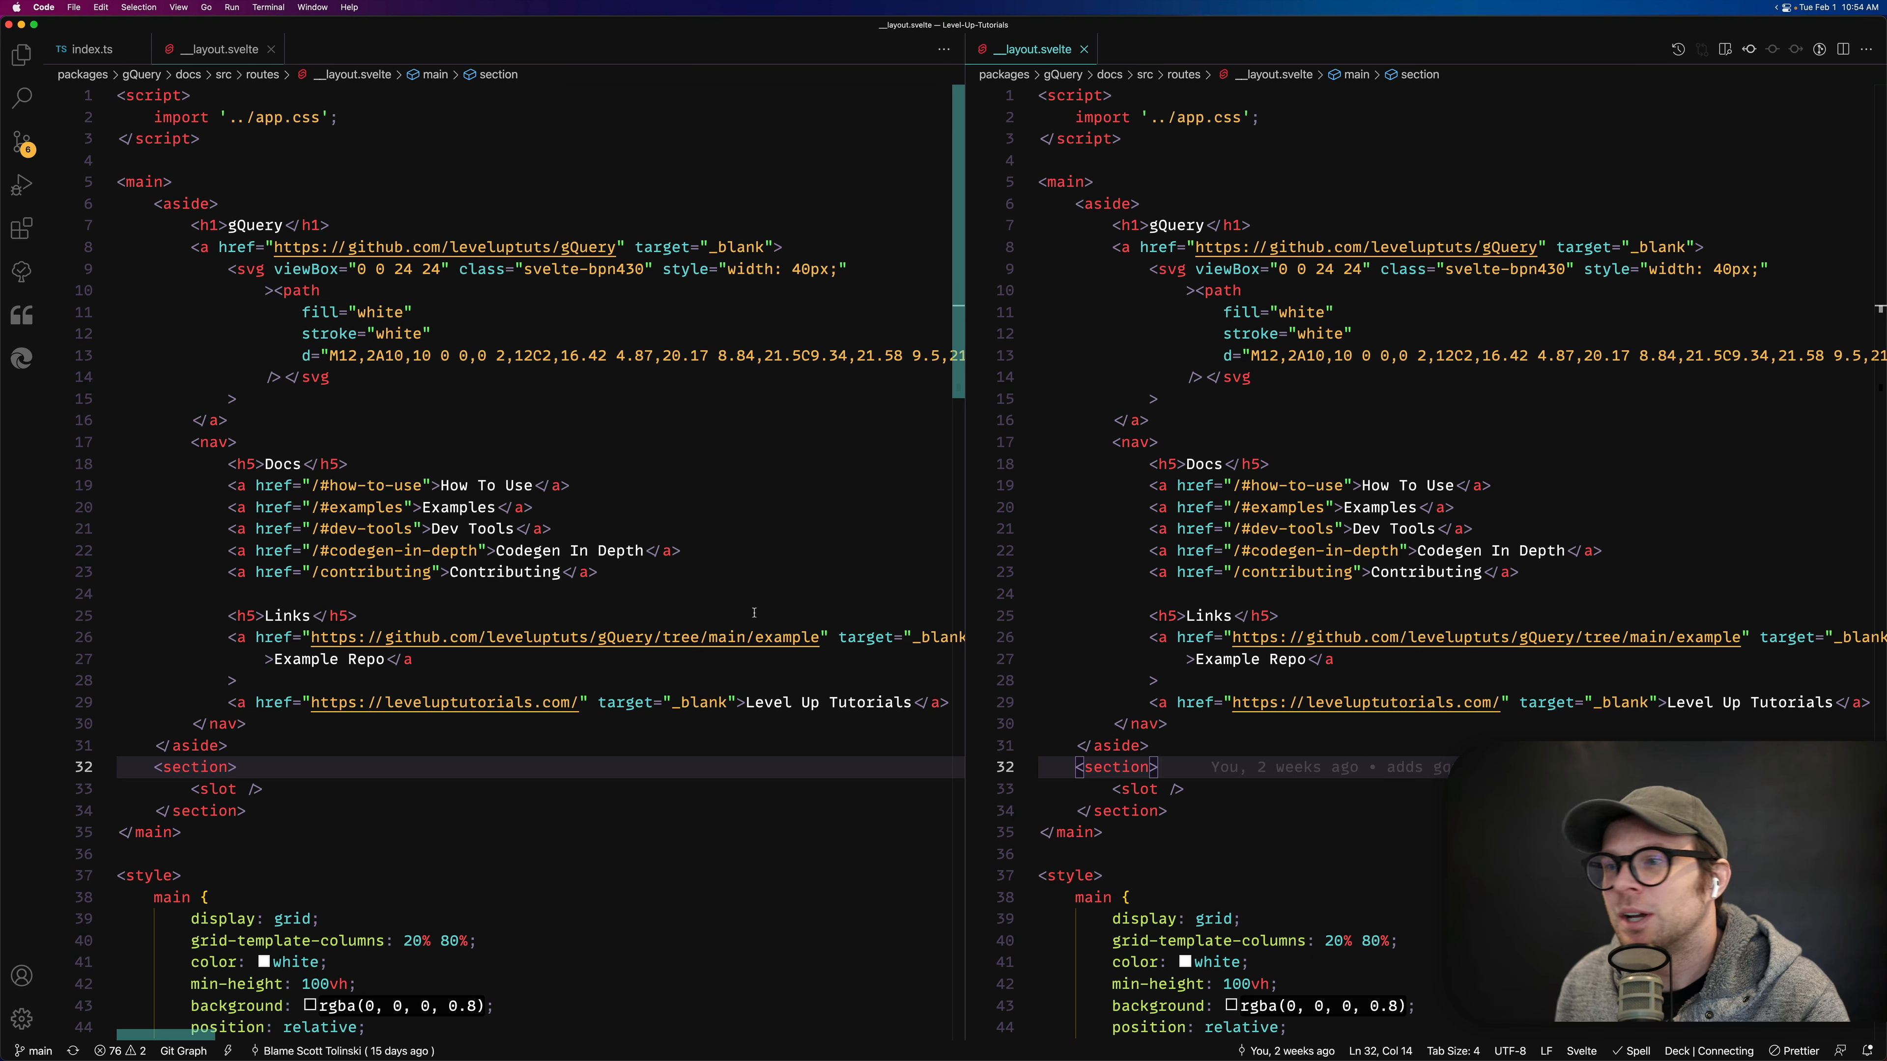
scroll(down, 3)
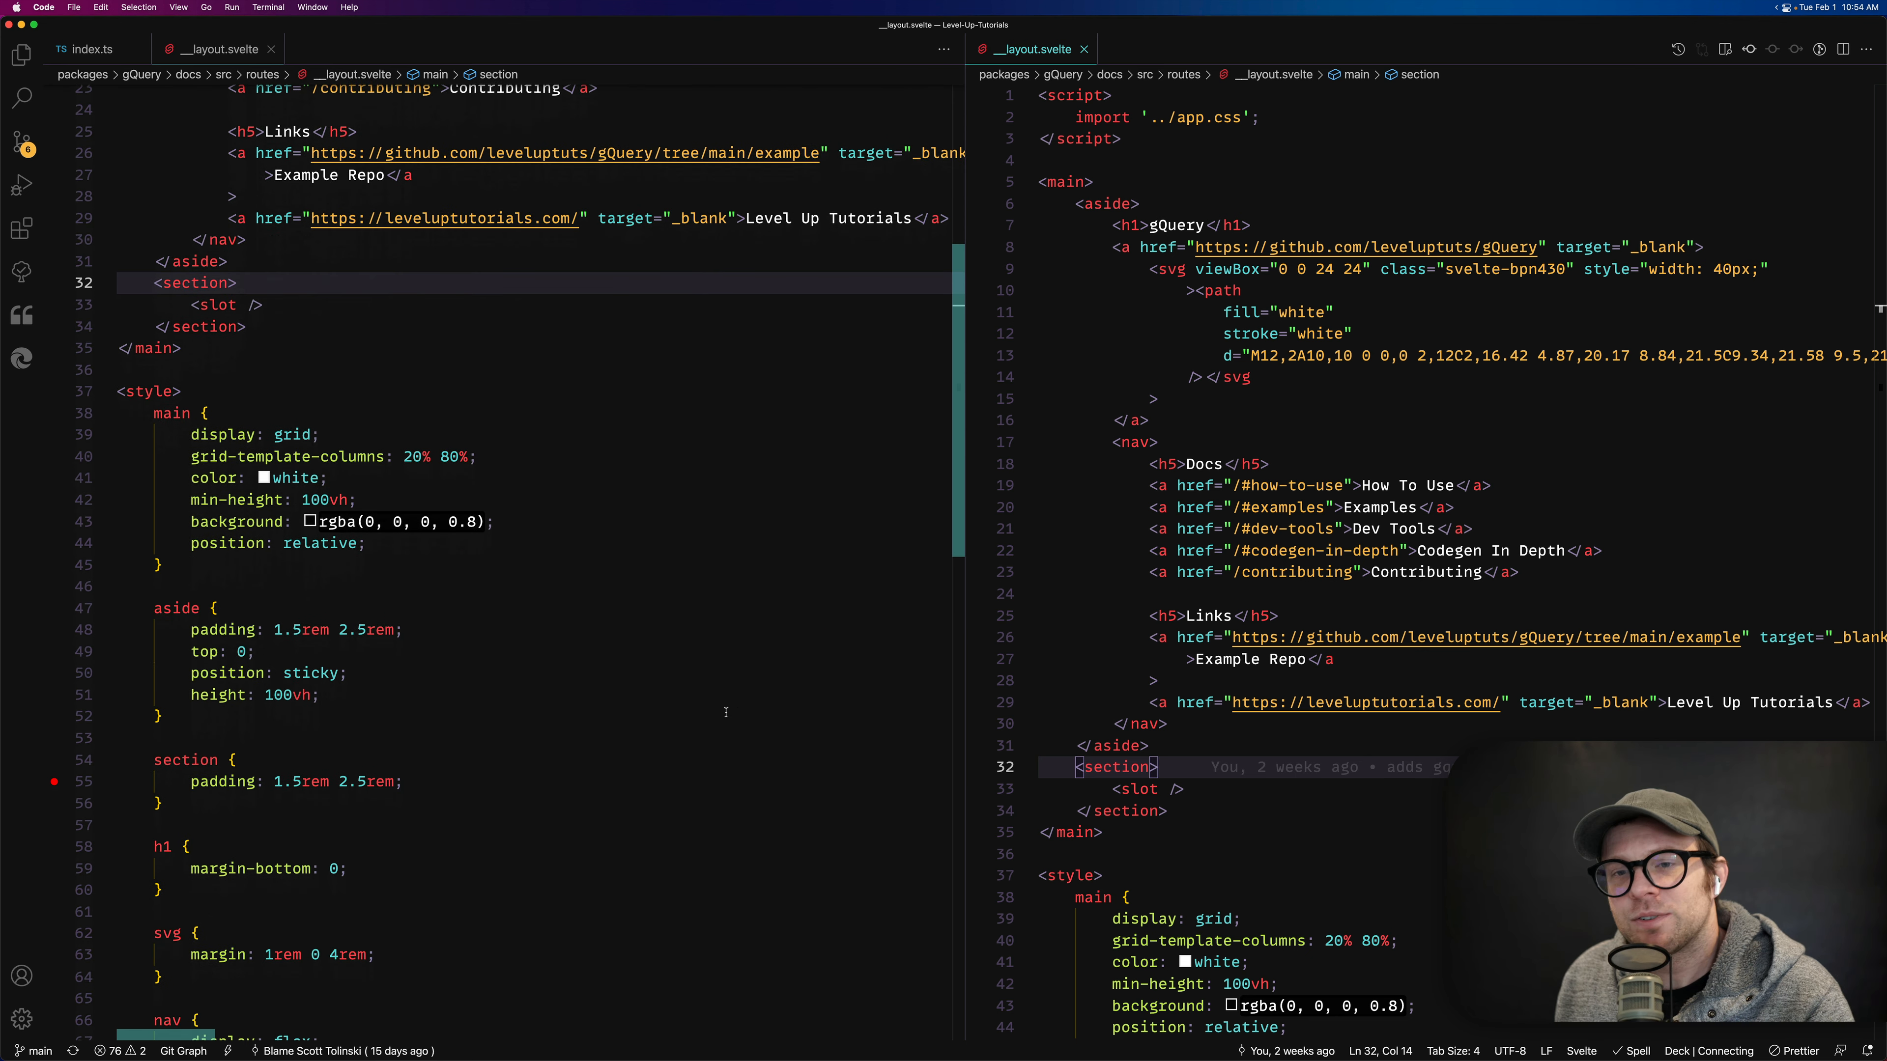
scroll(down, 3)
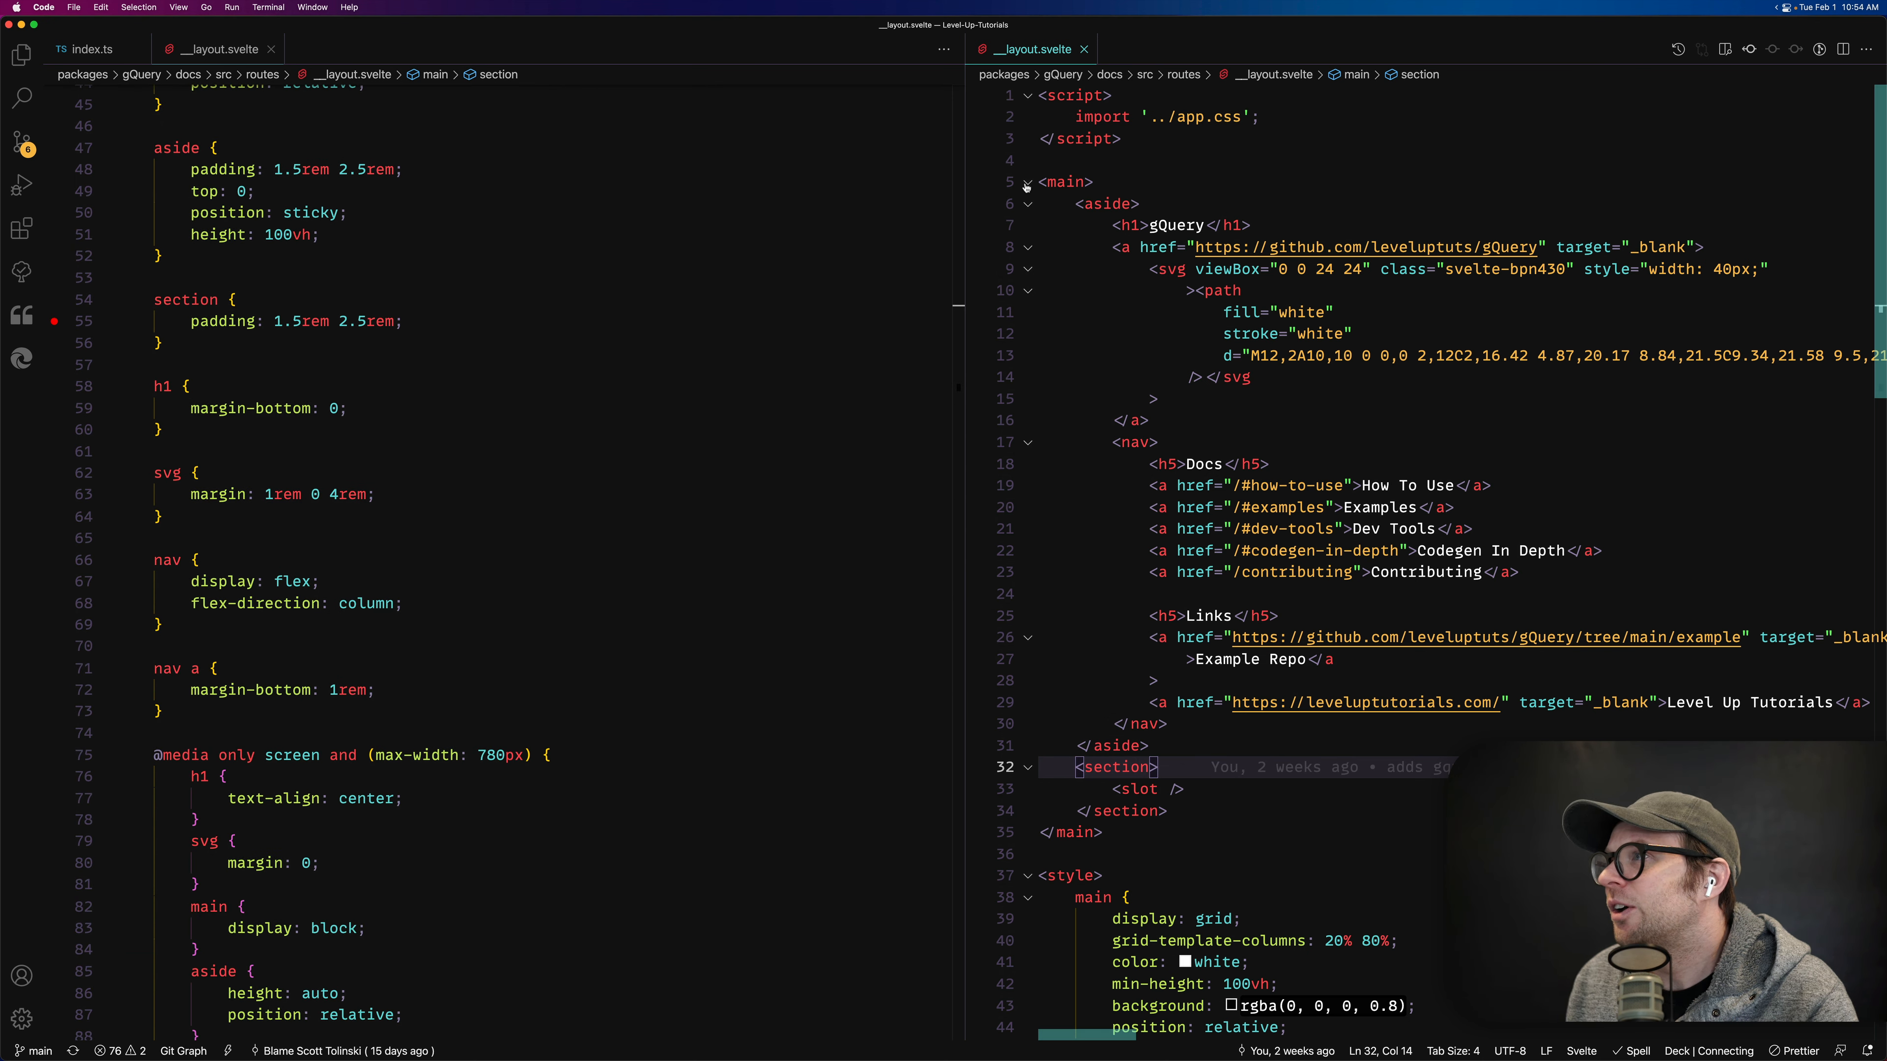
click(1064, 182)
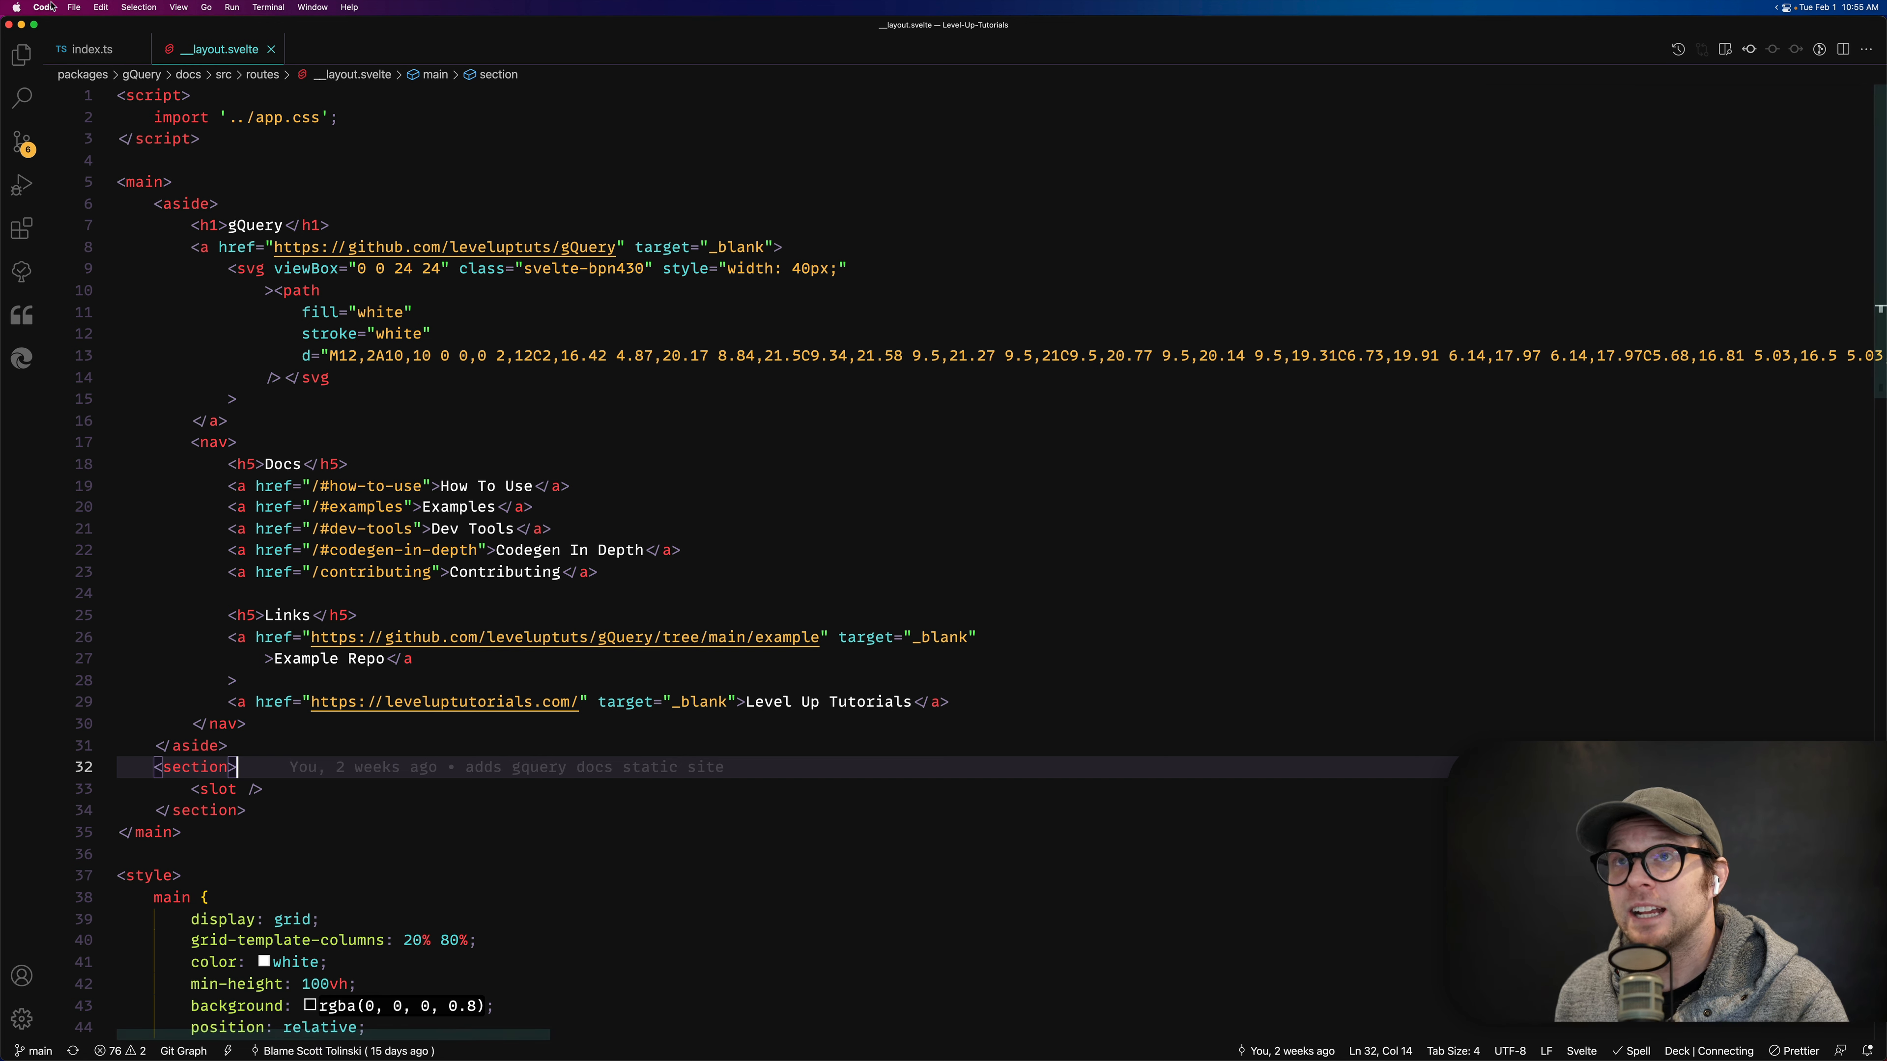
Step: Reach Preferences > Keyboard Shortcuts through the Code application menu
key(cmd+shift+p)
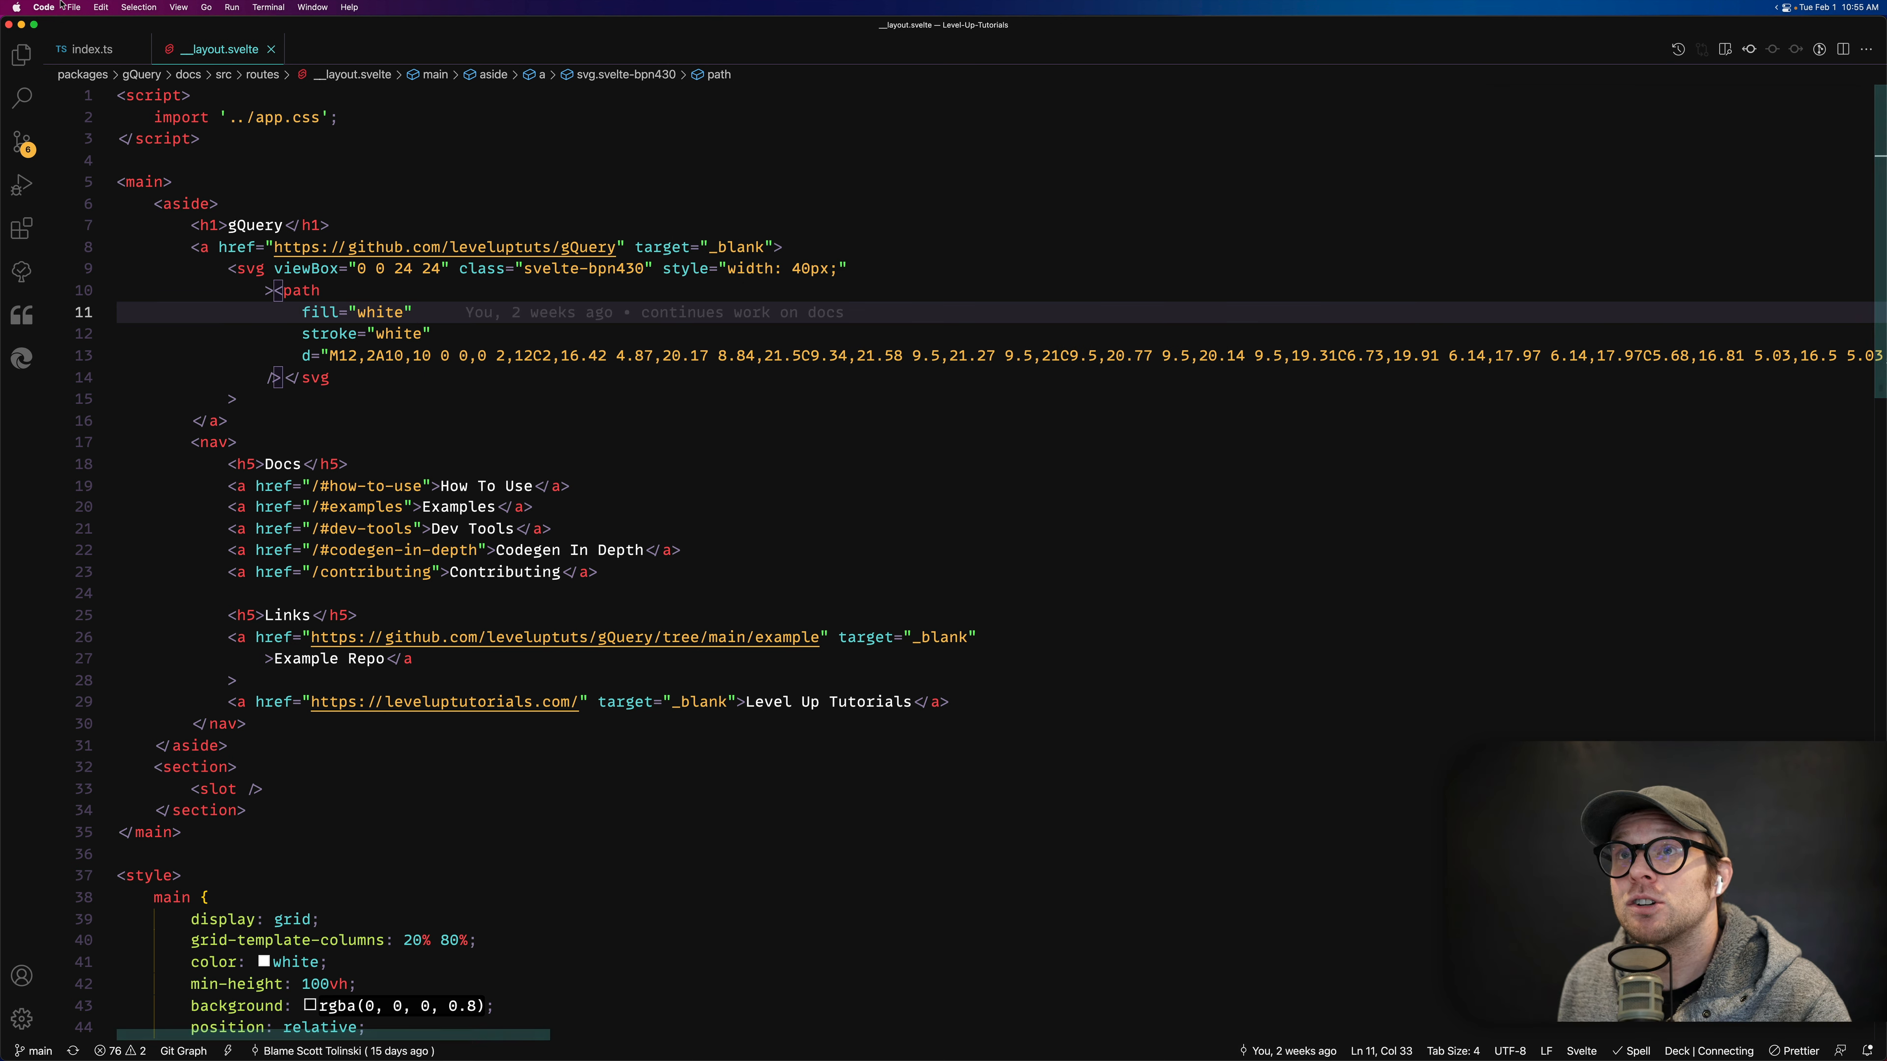
click(43, 7)
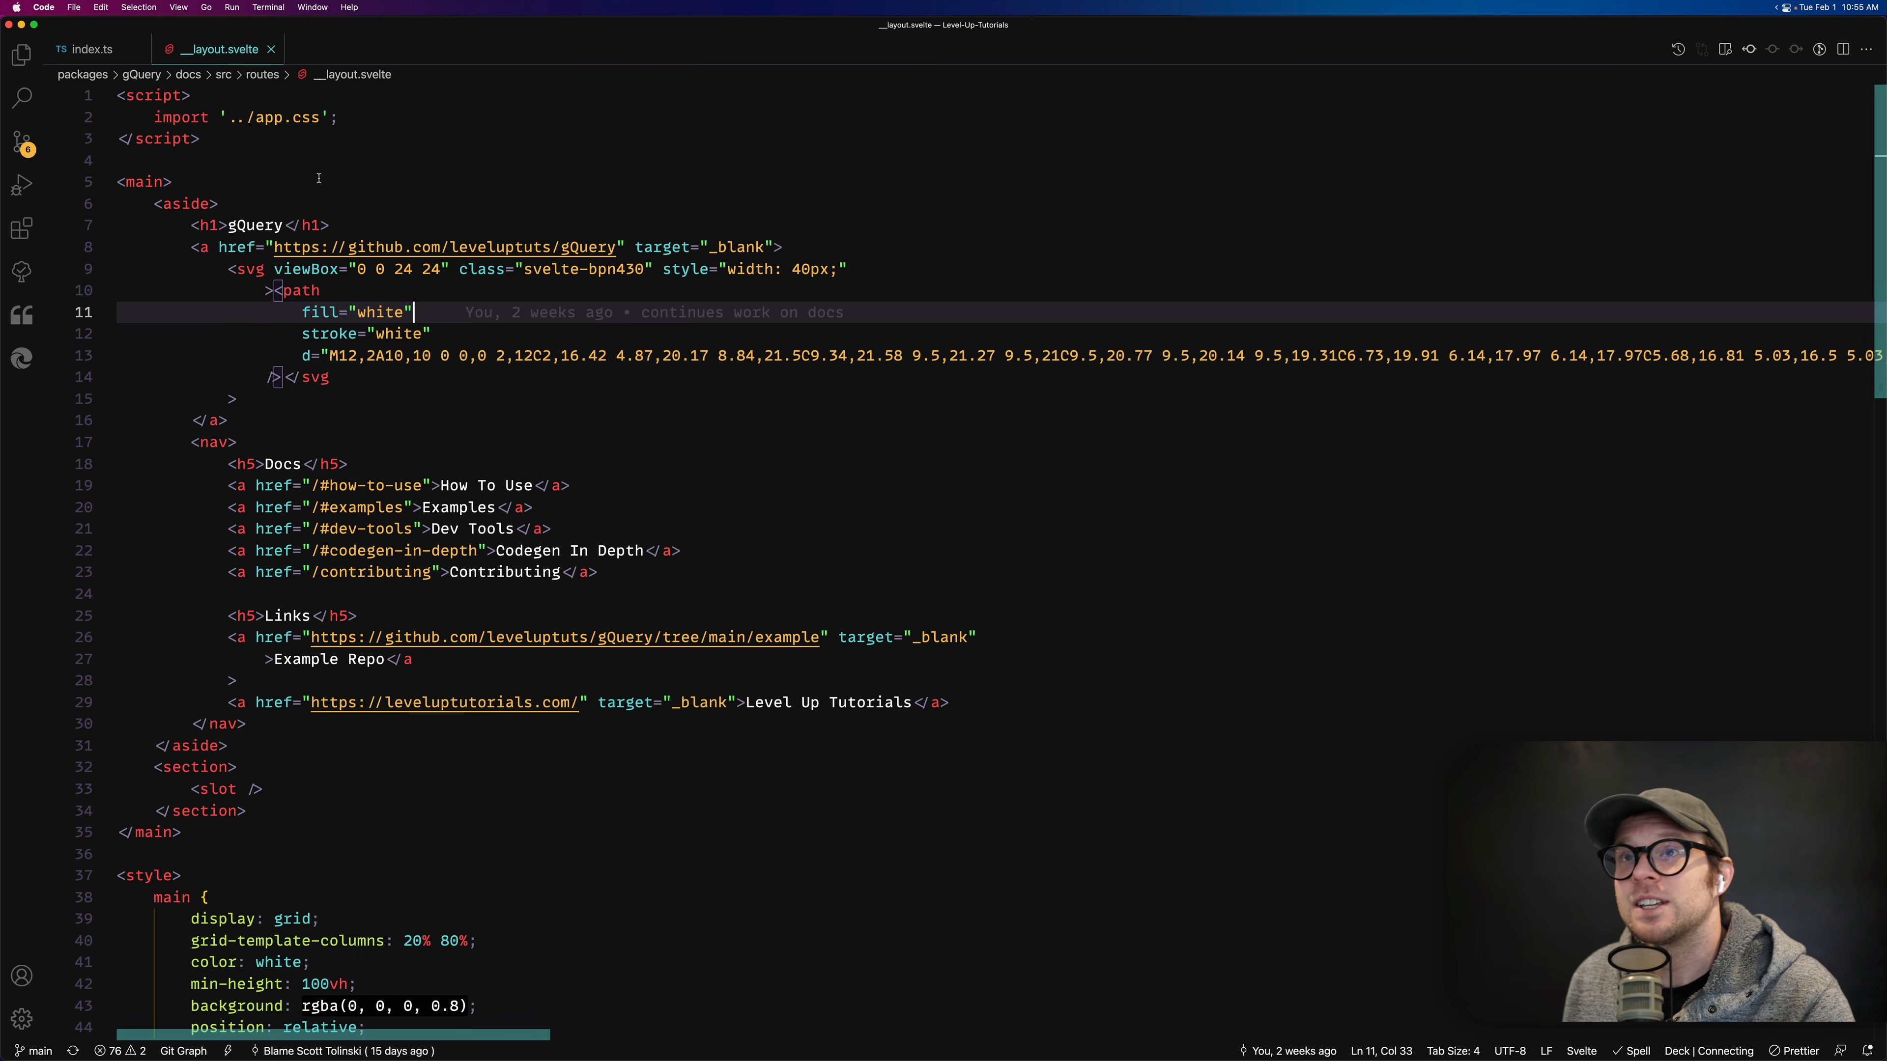
click(43, 7)
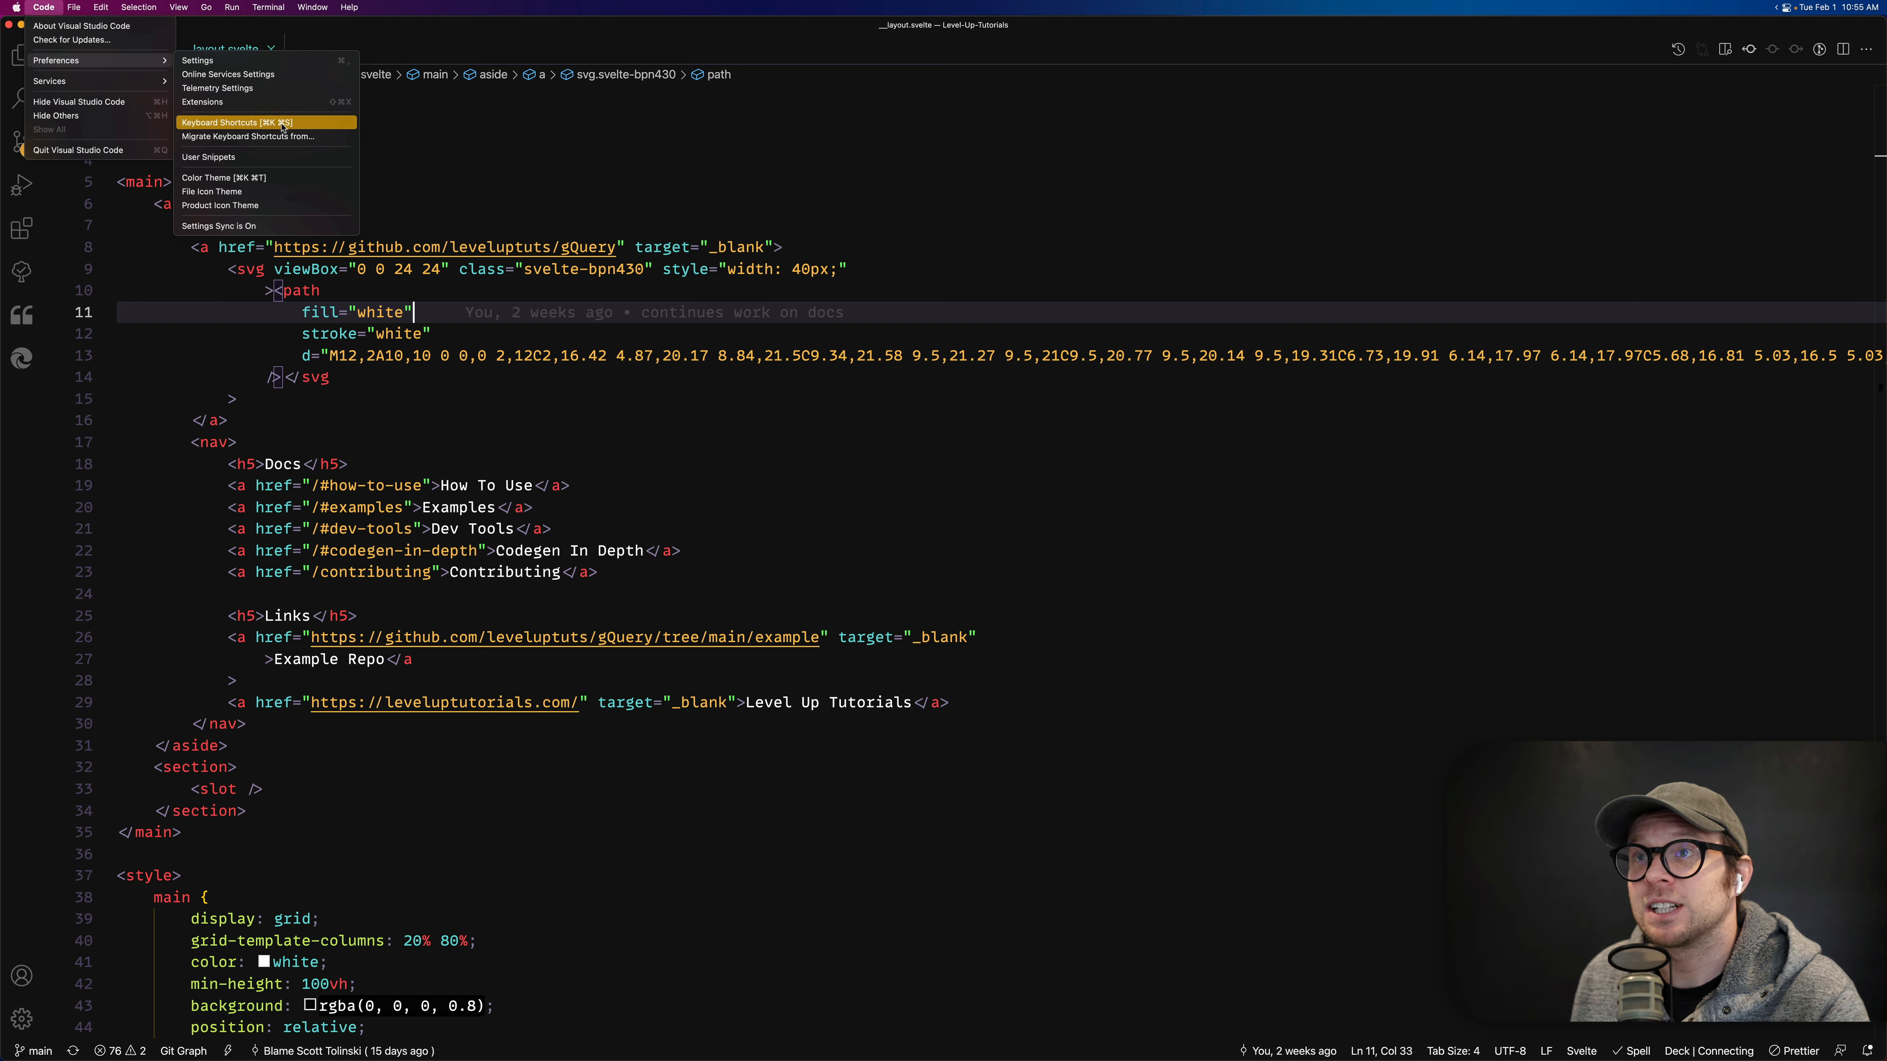
click(236, 122)
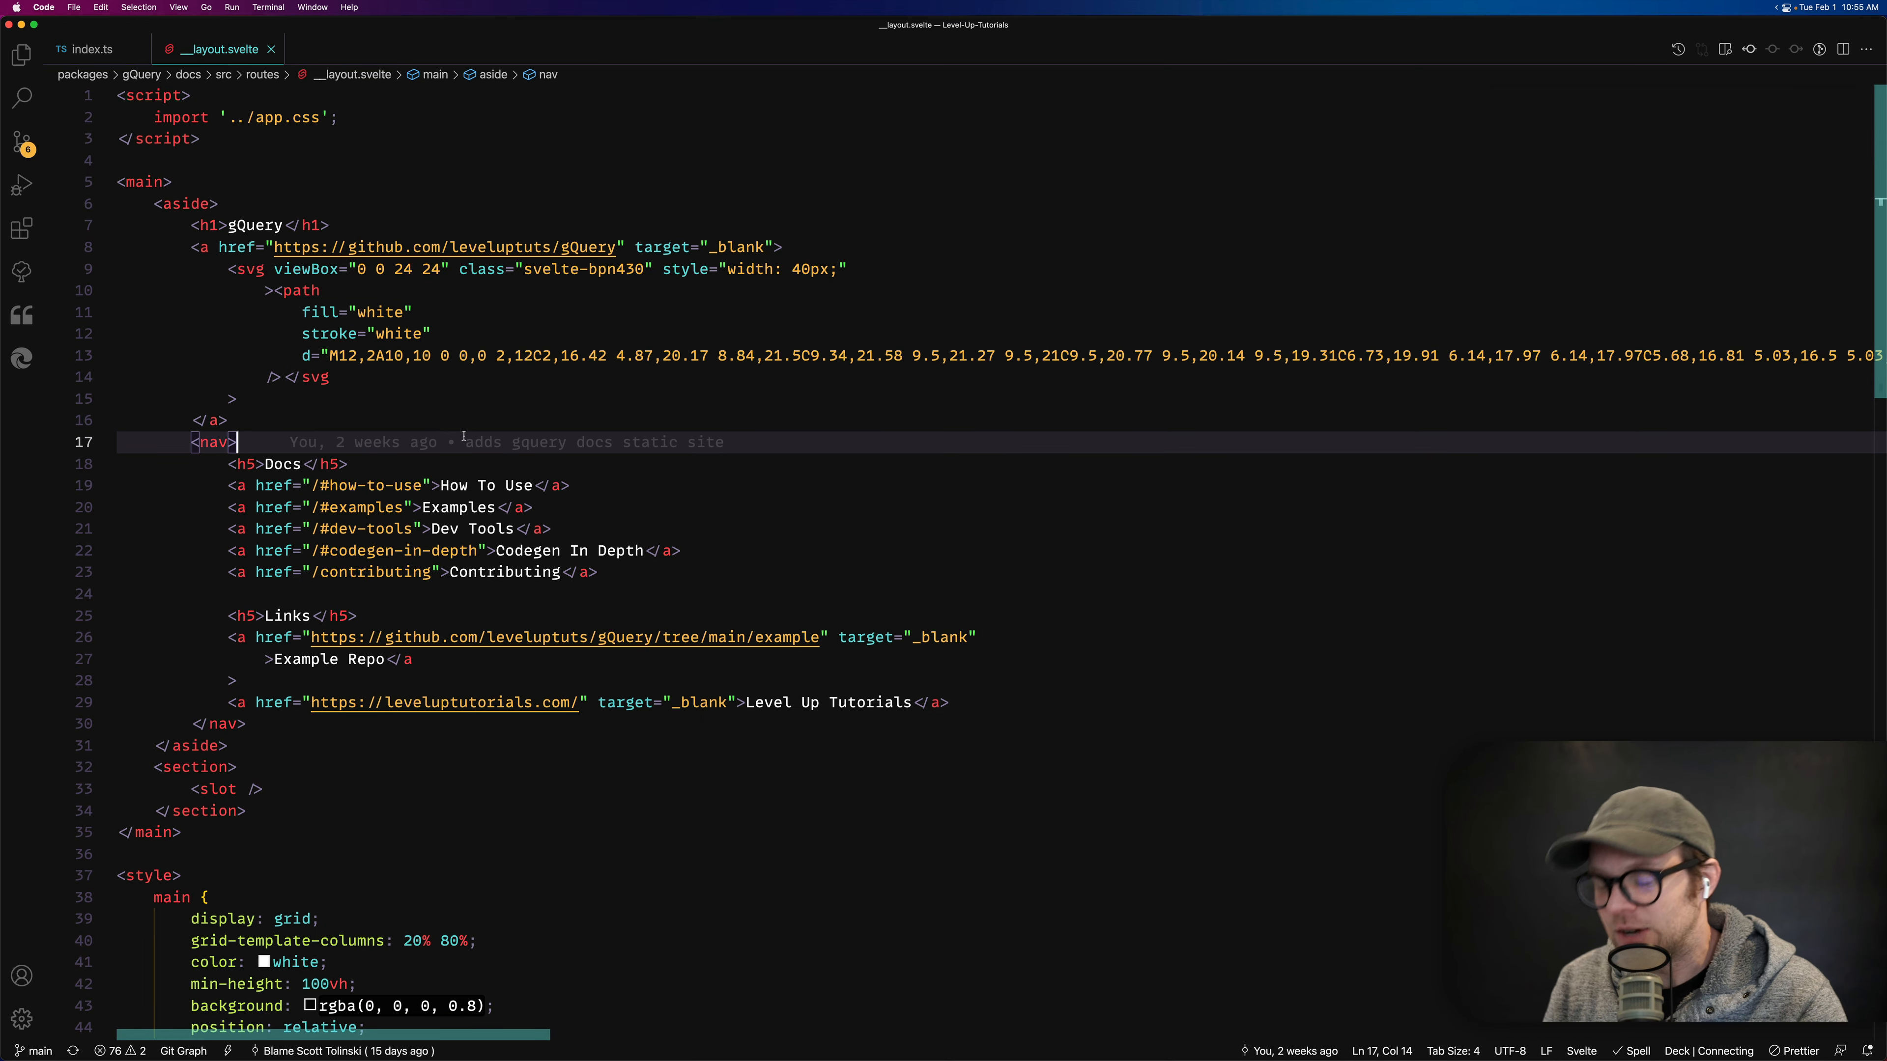
mouse_move(505, 441)
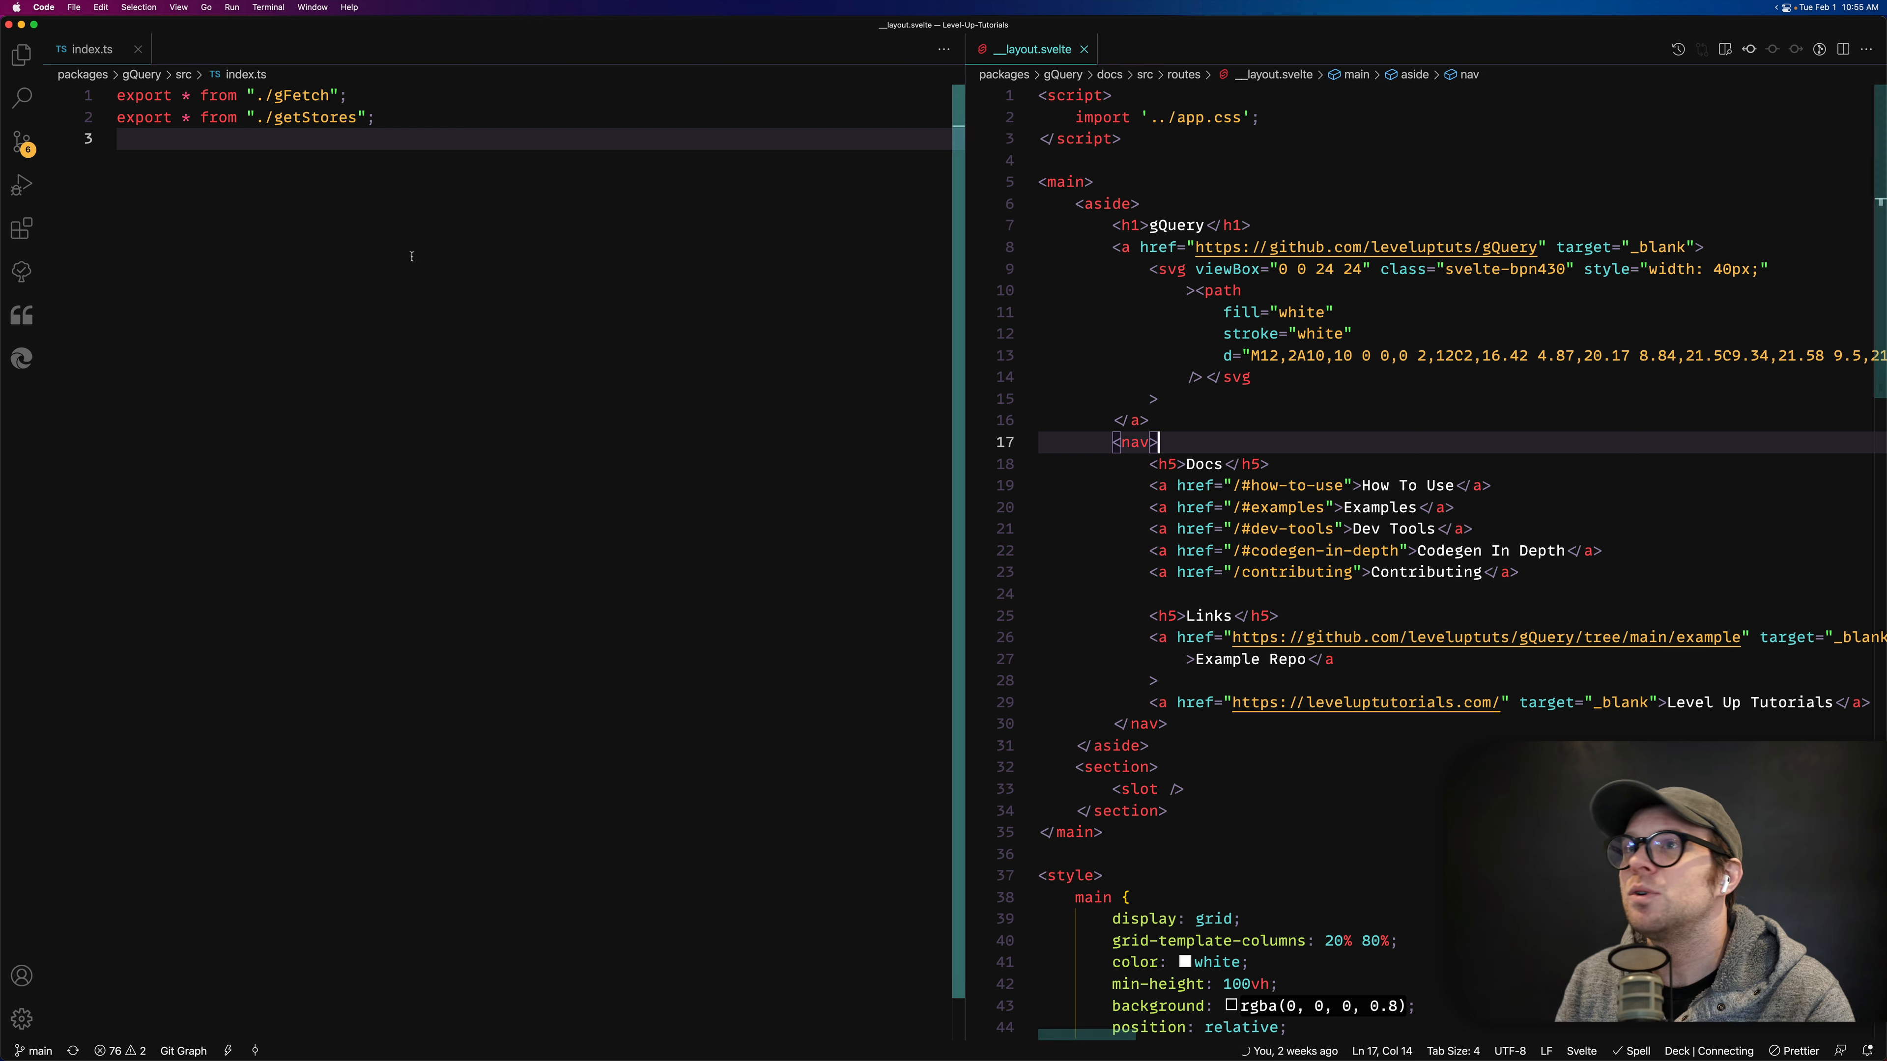
mouse_move(1302, 455)
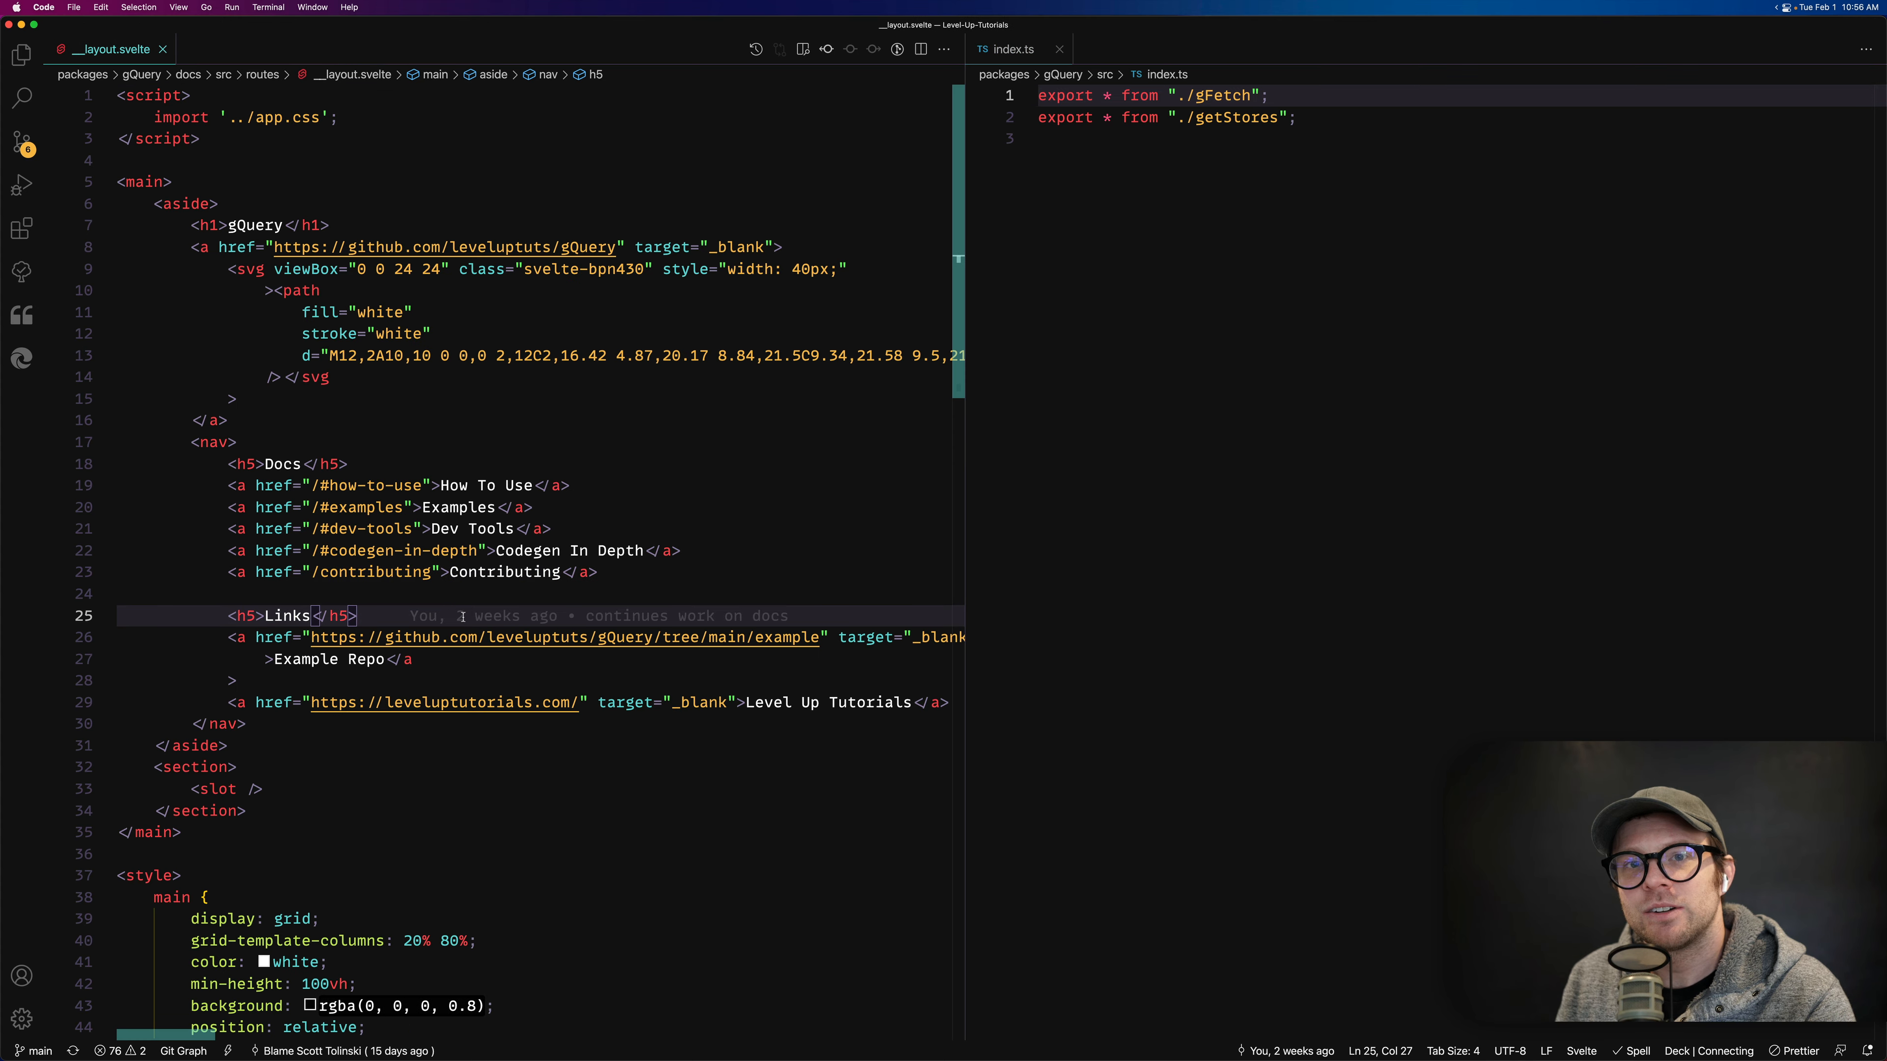
Step: Run View: Move Editor into Next Group from the Command Palette
key(Cmd+Shift+P)
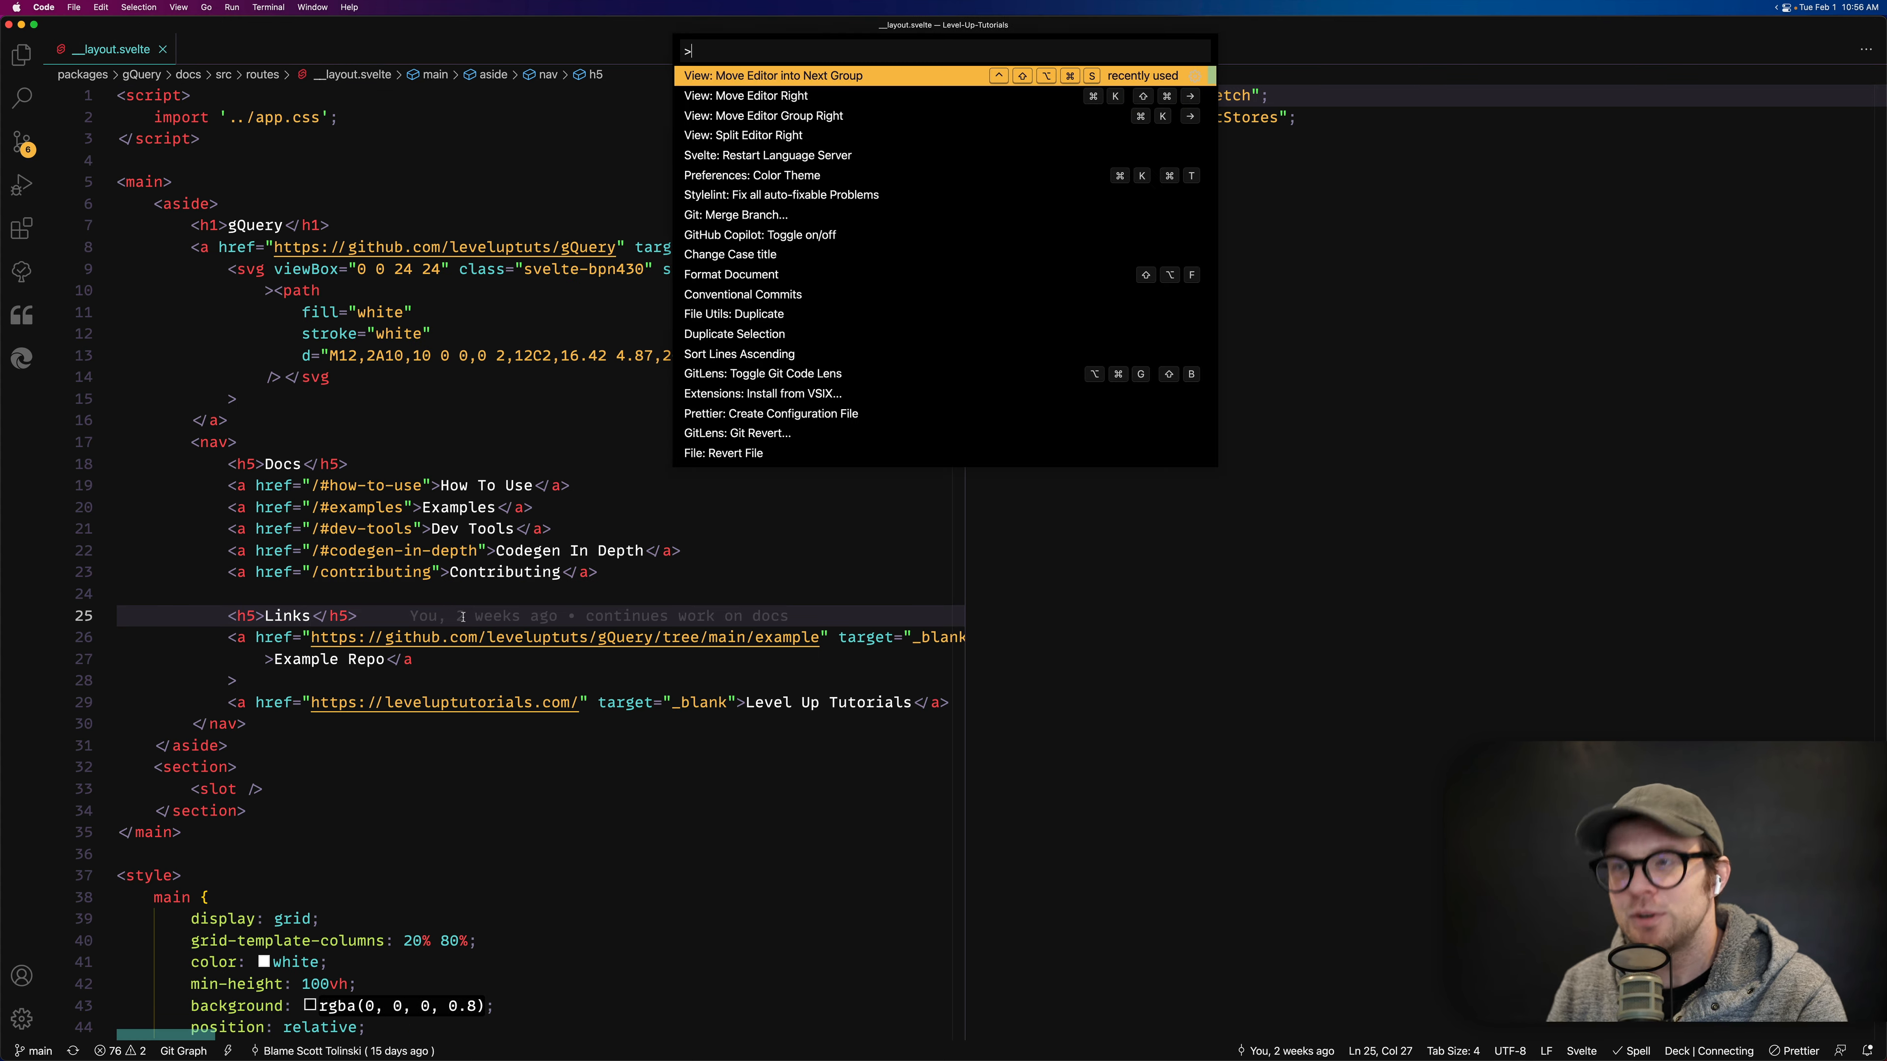